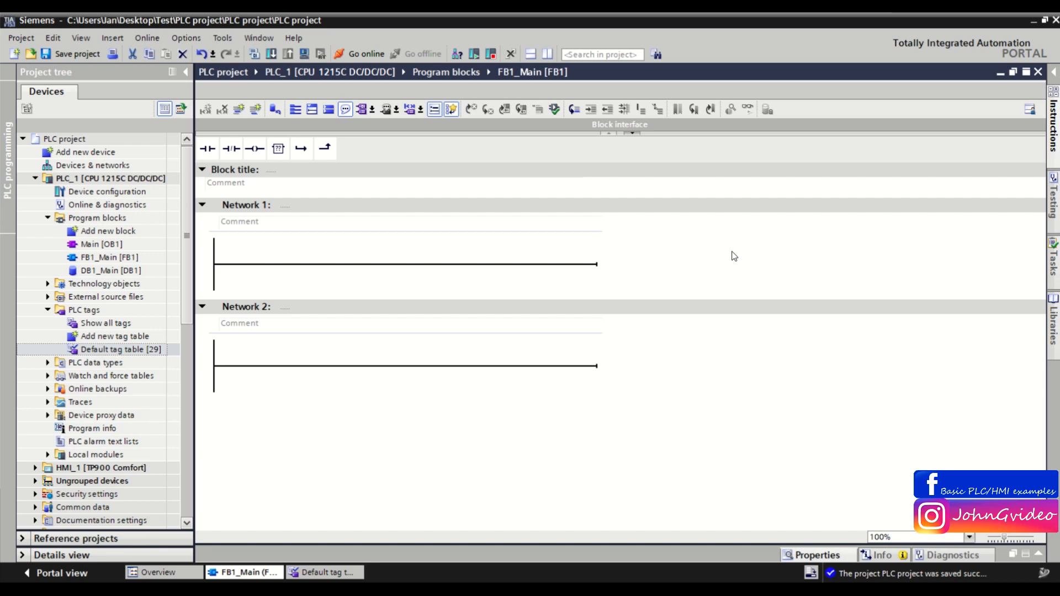
mouse_move(616, 159)
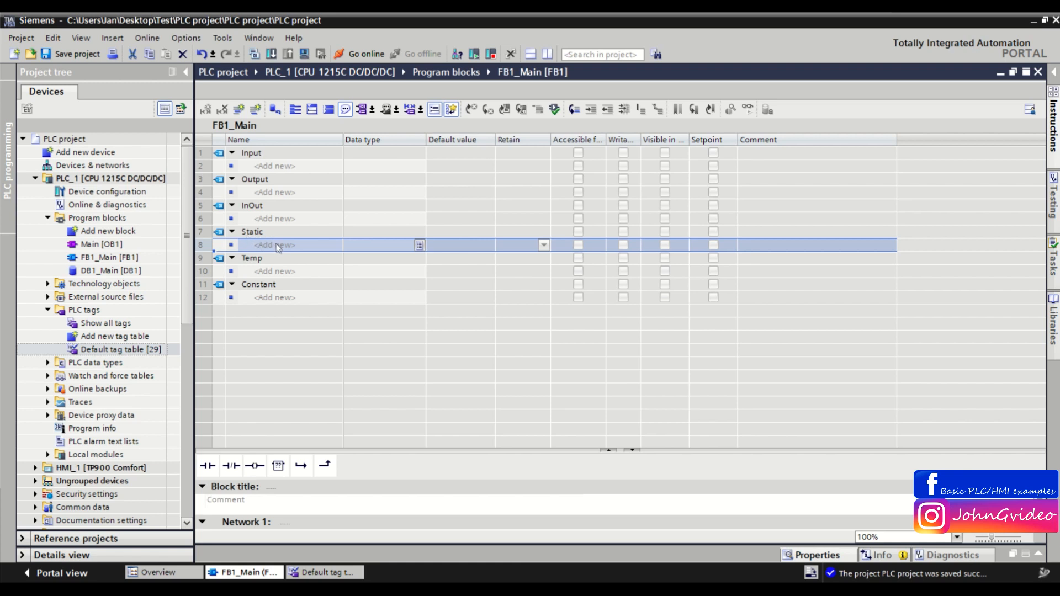
mouse_move(279, 252)
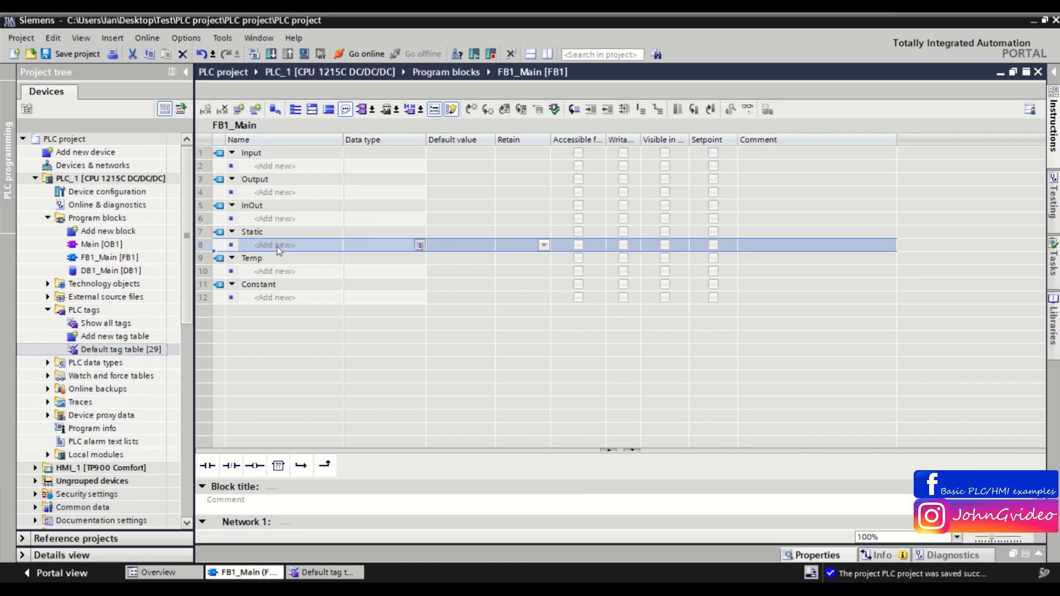
Add a static variable named Trigers with data type Struct
double_click(275, 245)
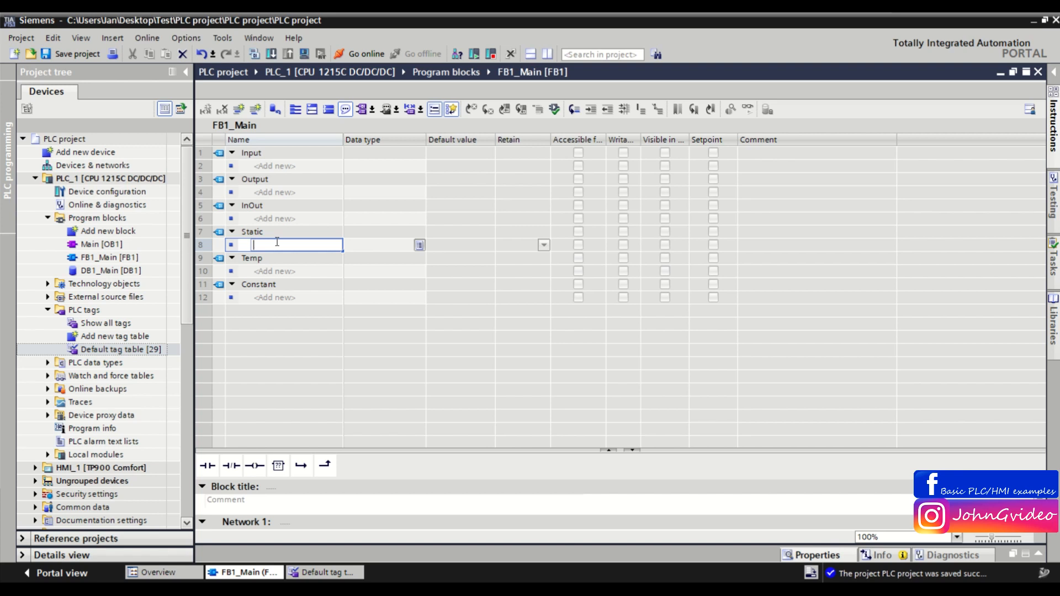
text(Trigers)
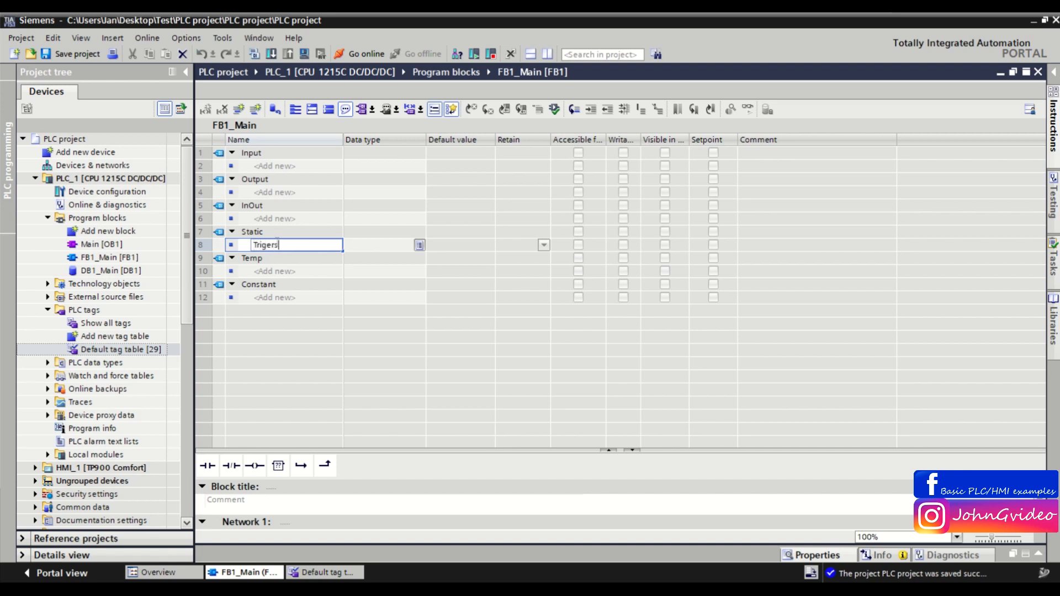
mouse_move(292, 242)
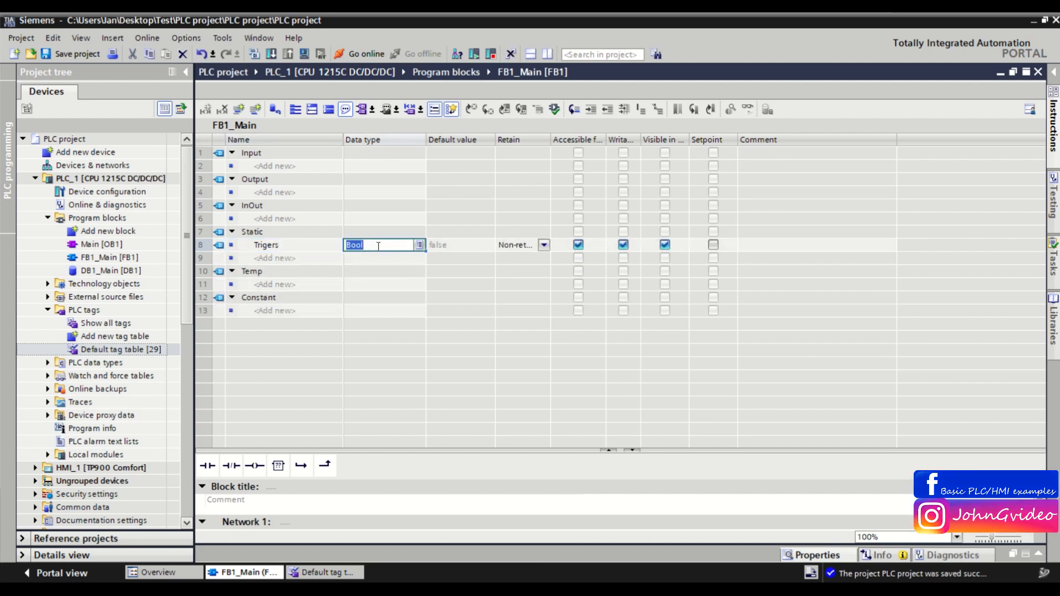
text(Struct)
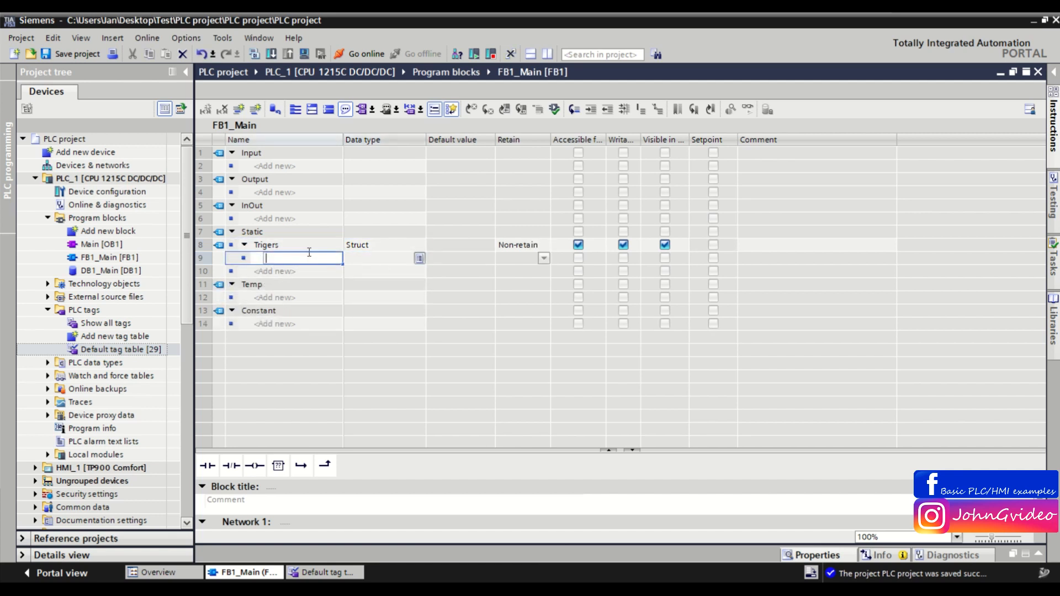
Add the first Bool member Triger1 inside the Trigers struct
text(Trig)
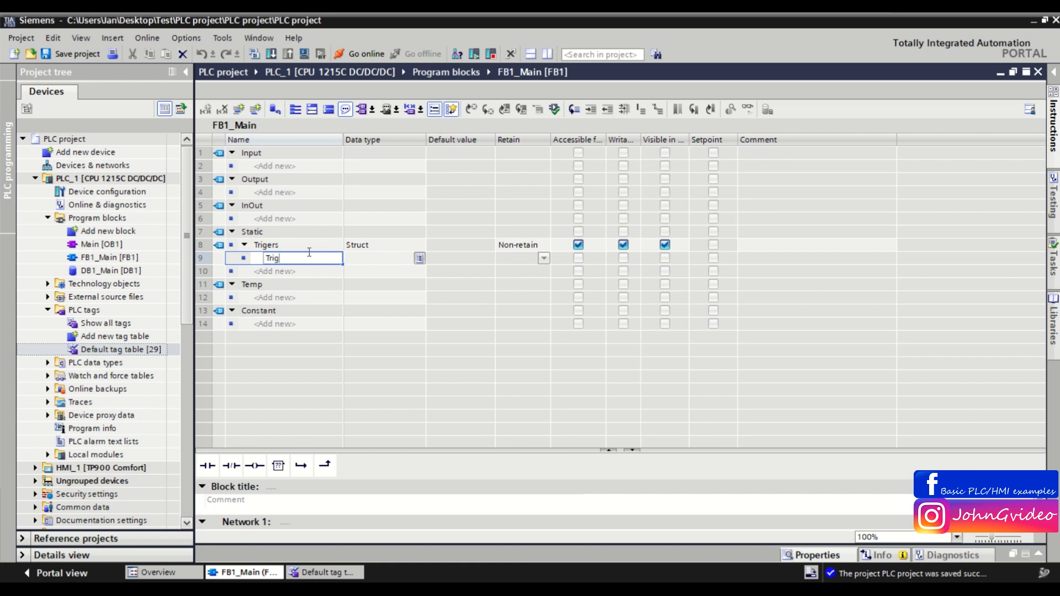
text(ger)
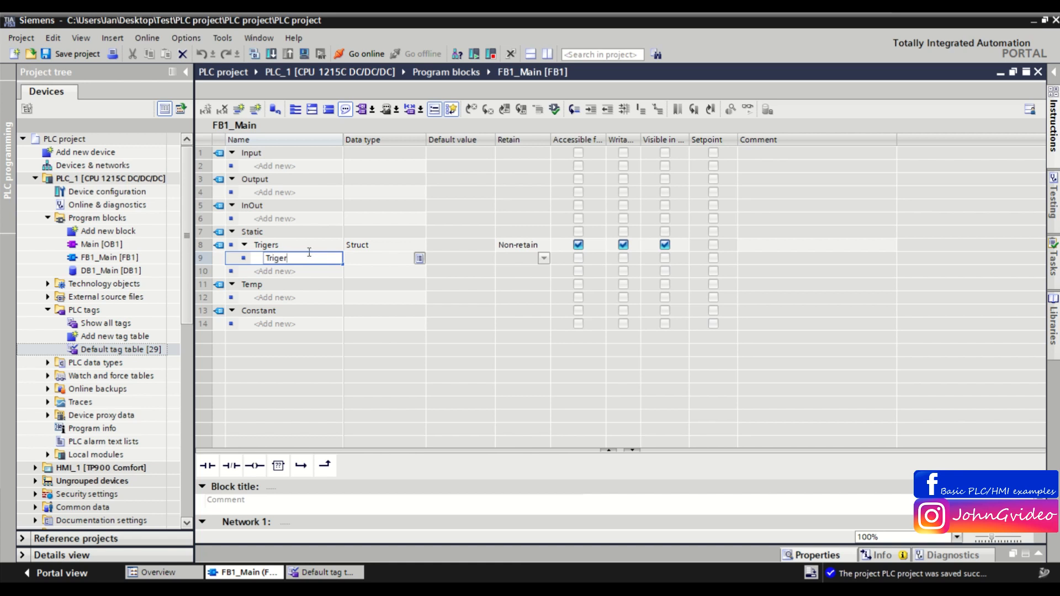
text(1)
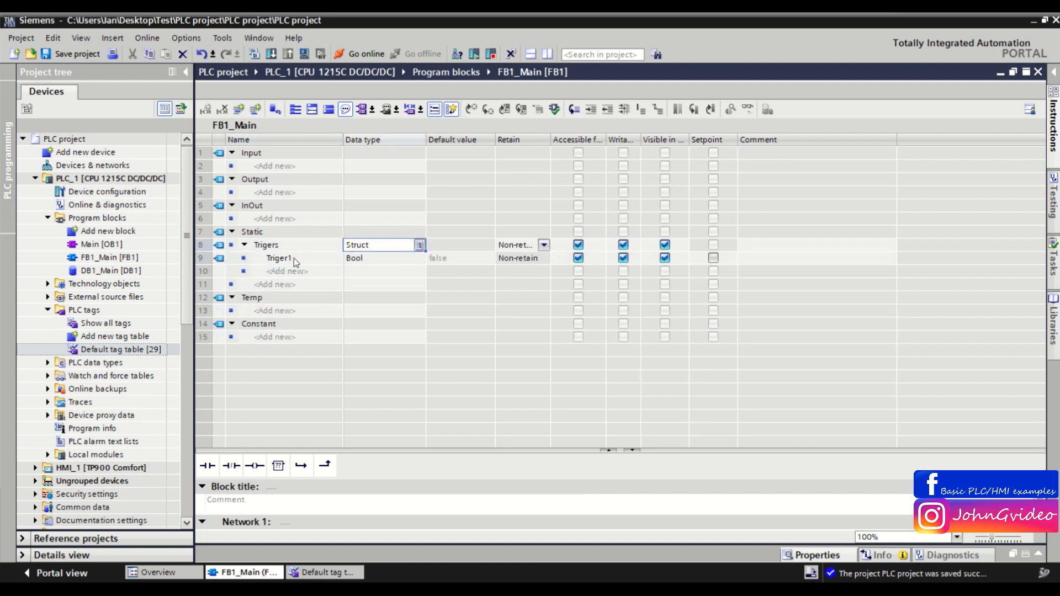
mouse_move(276, 265)
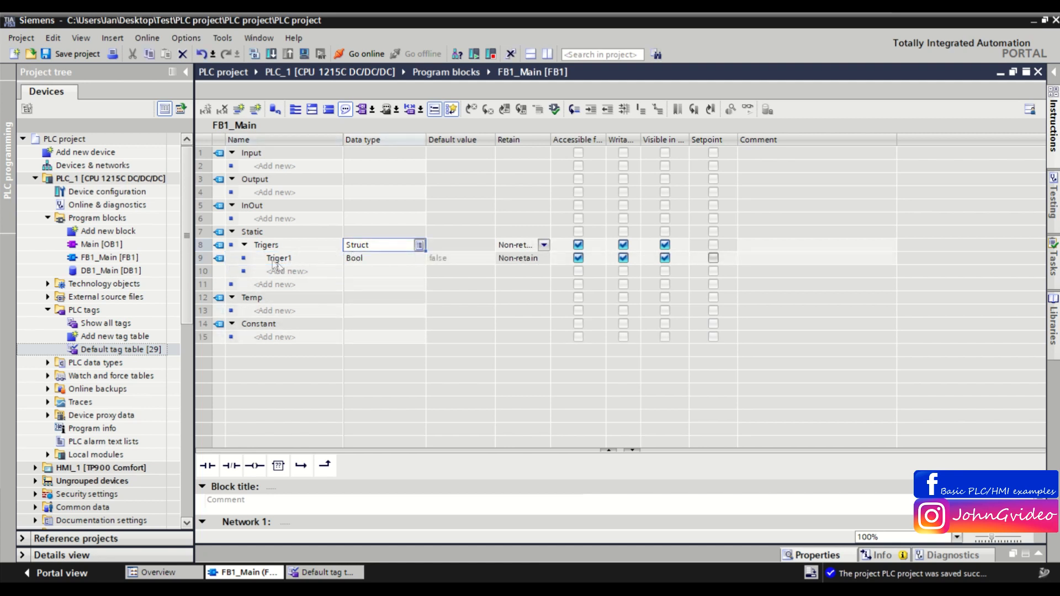
Add Bool members Triger2 through Triger10 to the Trigers struct, ending at Triger10
click(278, 259)
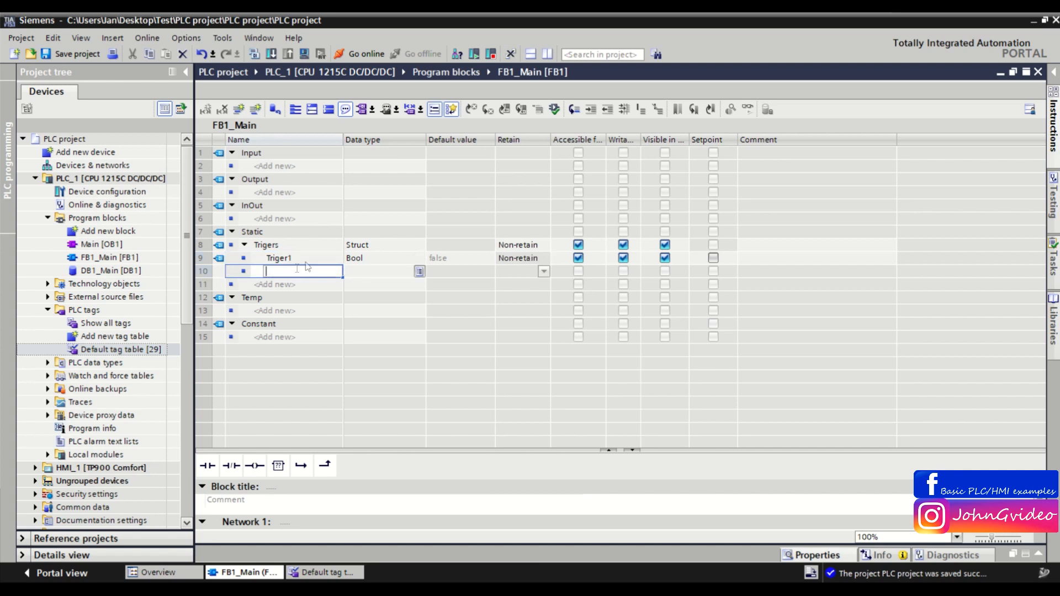
text(Triger)
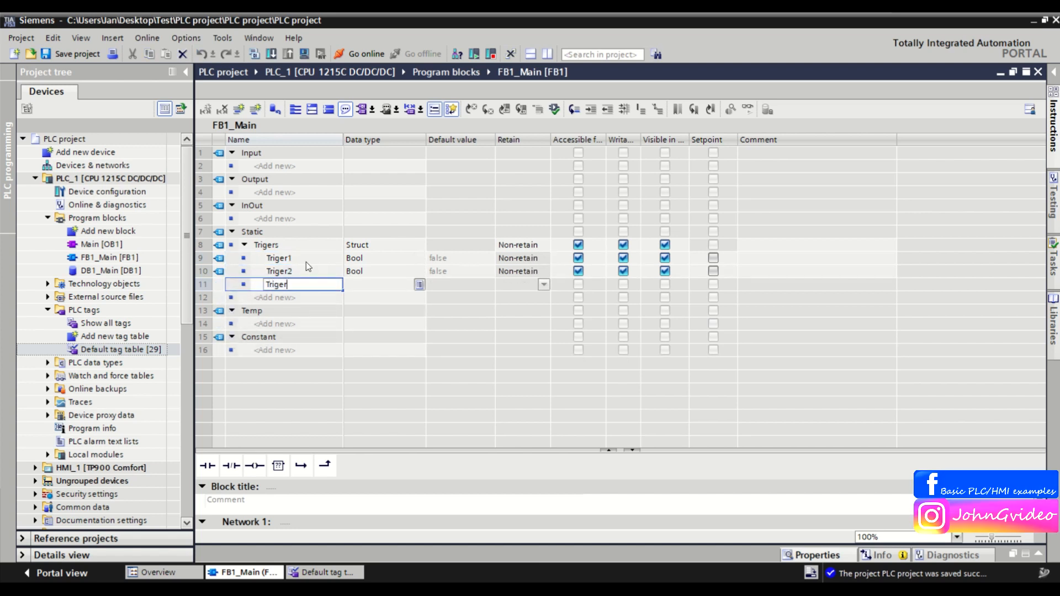
text(3)
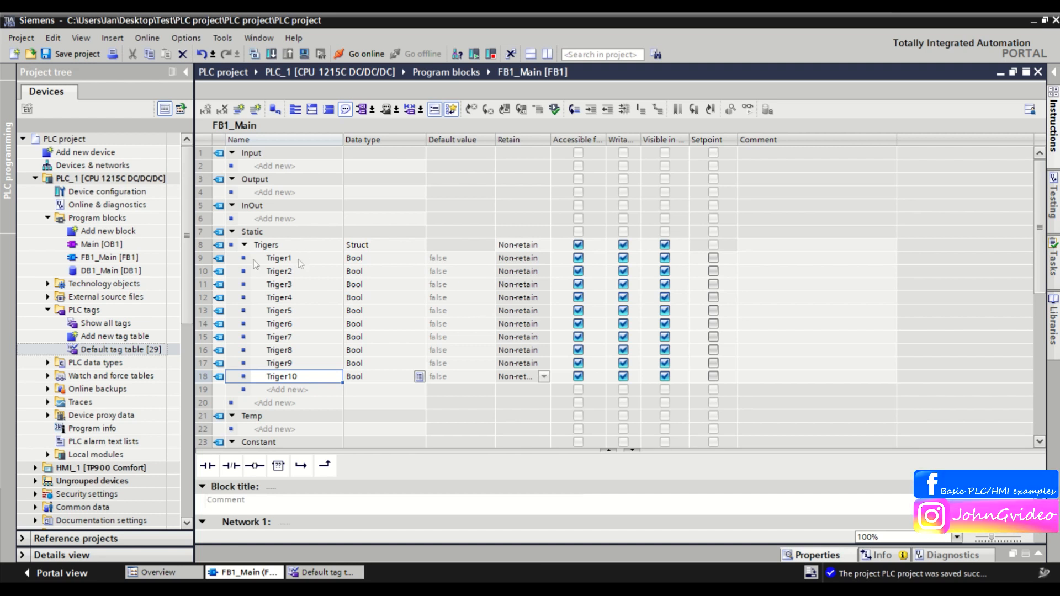
click(279, 259)
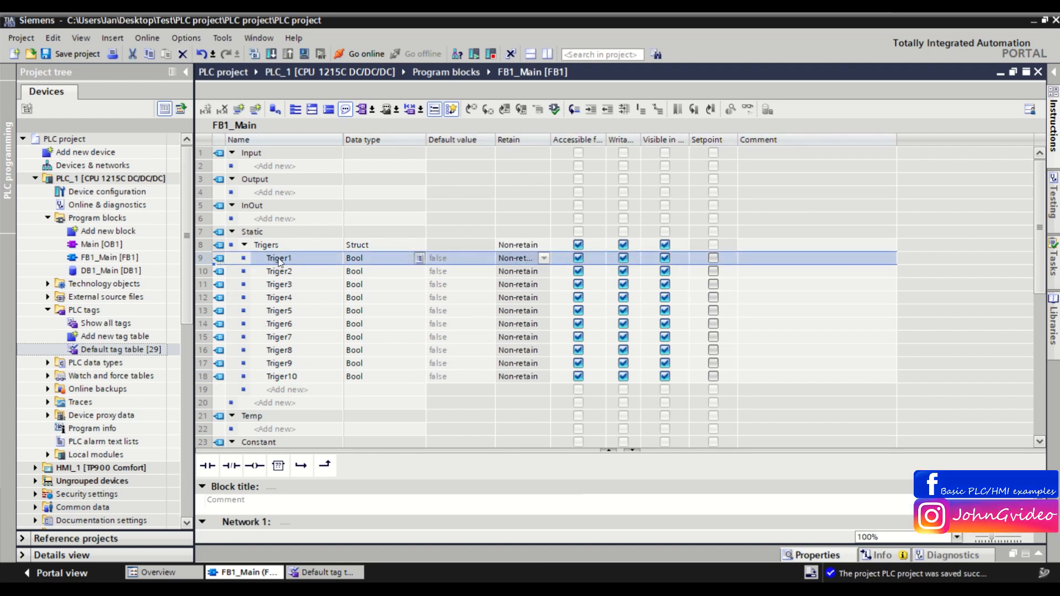
click(282, 377)
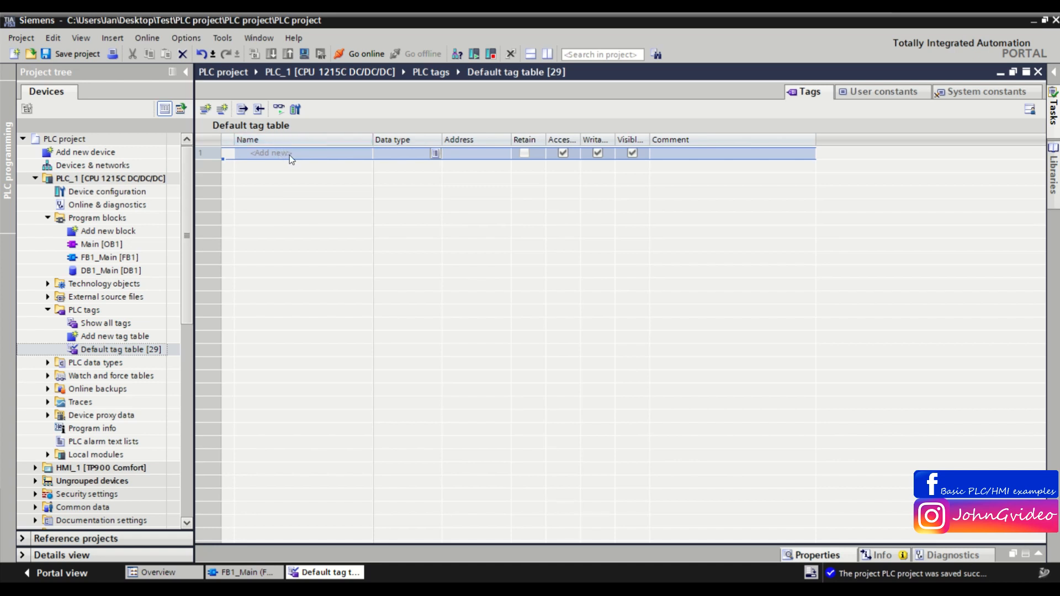
Create Bool tag Input1 and fill the series down to Input10 at %I0.0–%I1.1
click(289, 154)
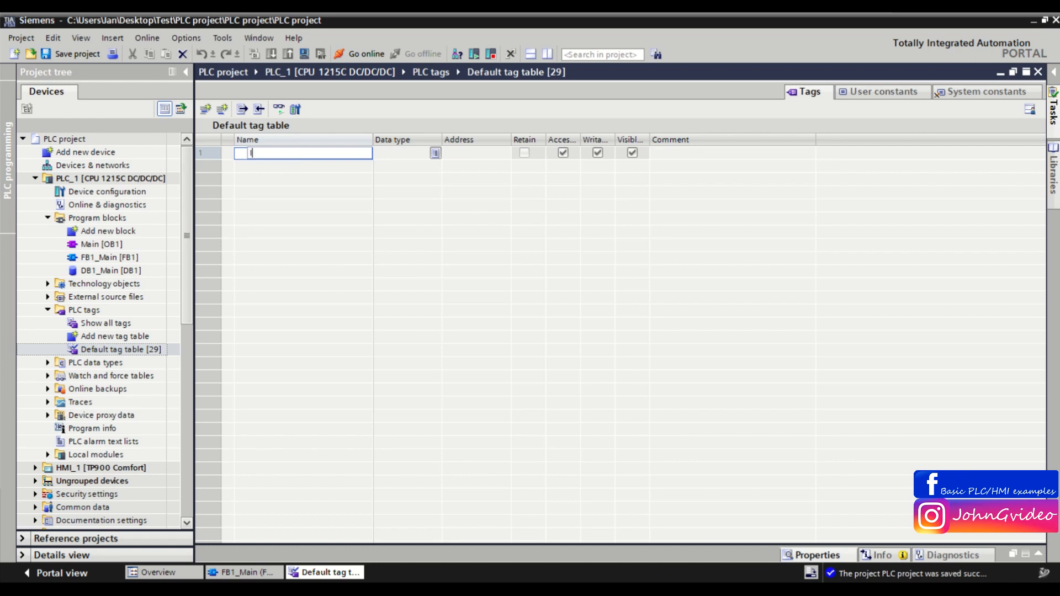
text(Input)
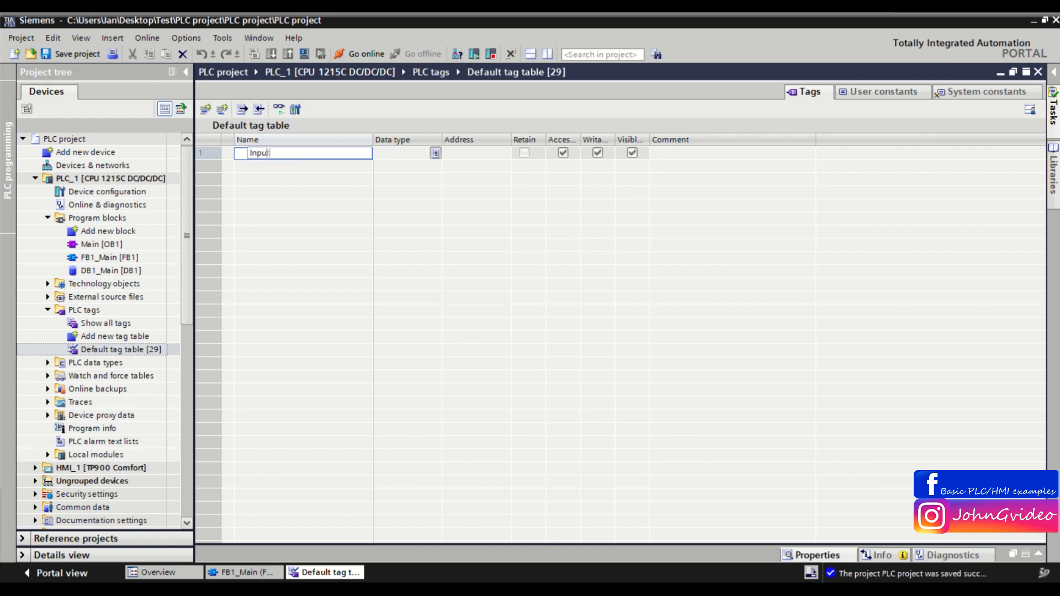
key(Enter)
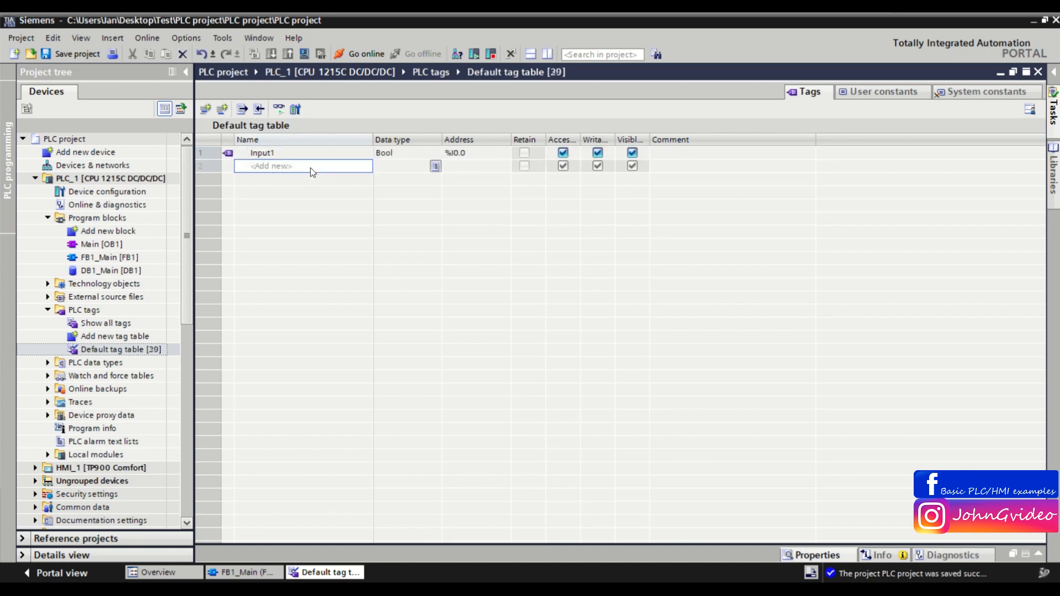
click(468, 152)
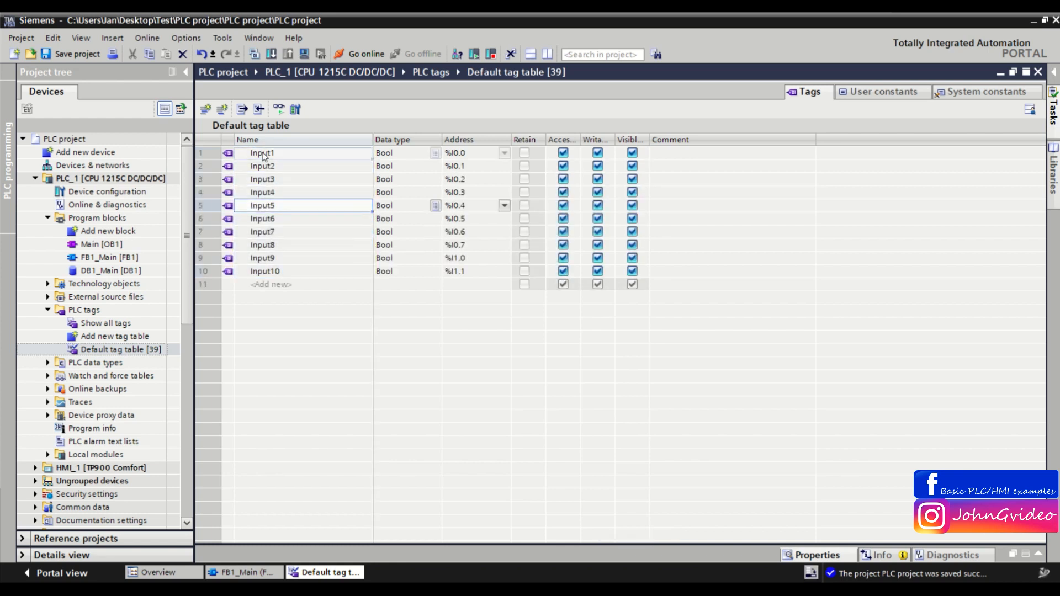
click(261, 152)
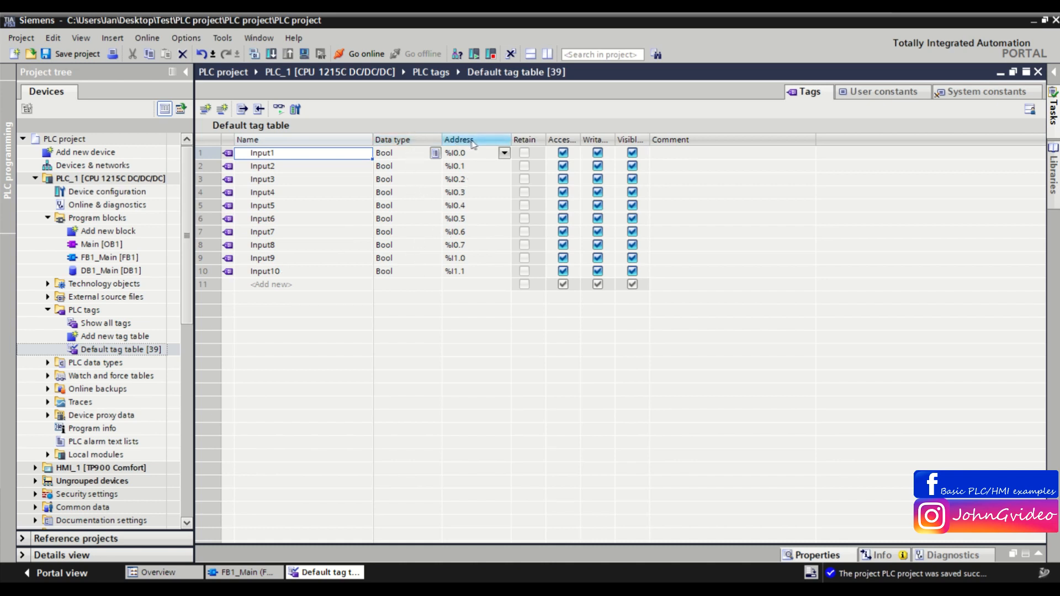
click(468, 192)
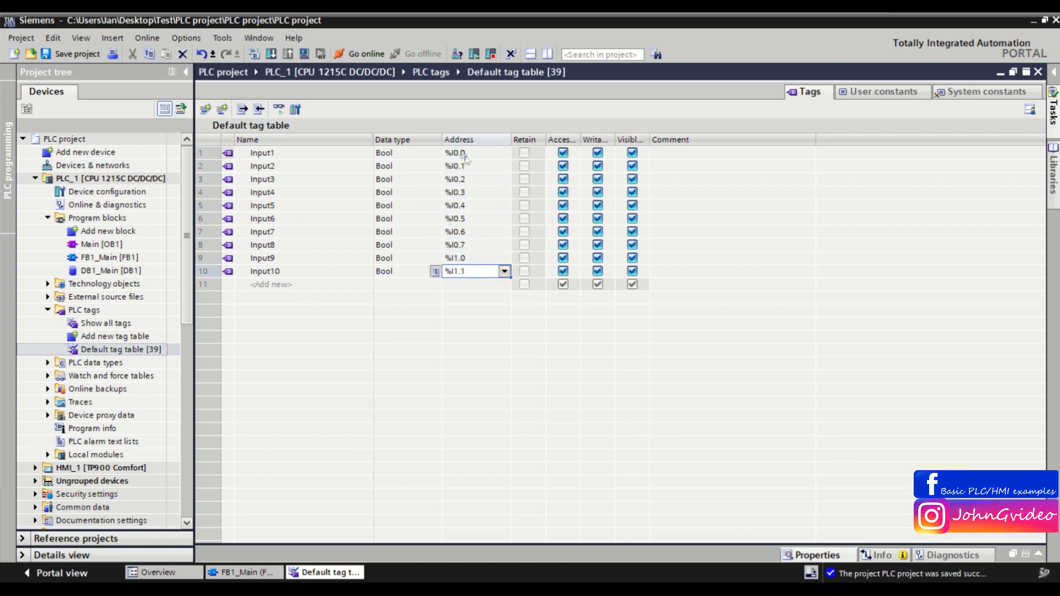
mouse_move(475, 159)
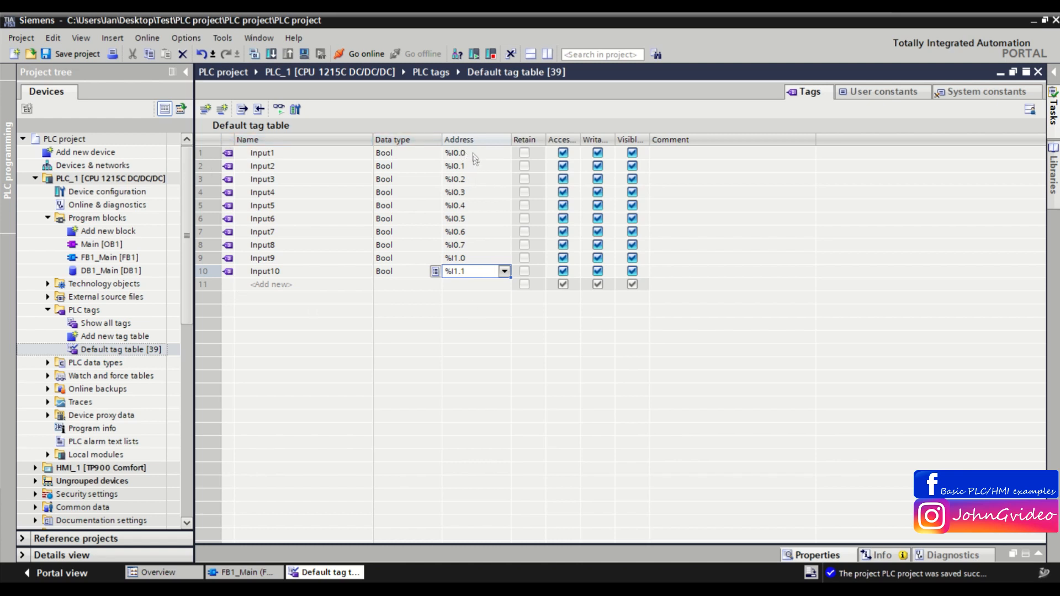
click(471, 152)
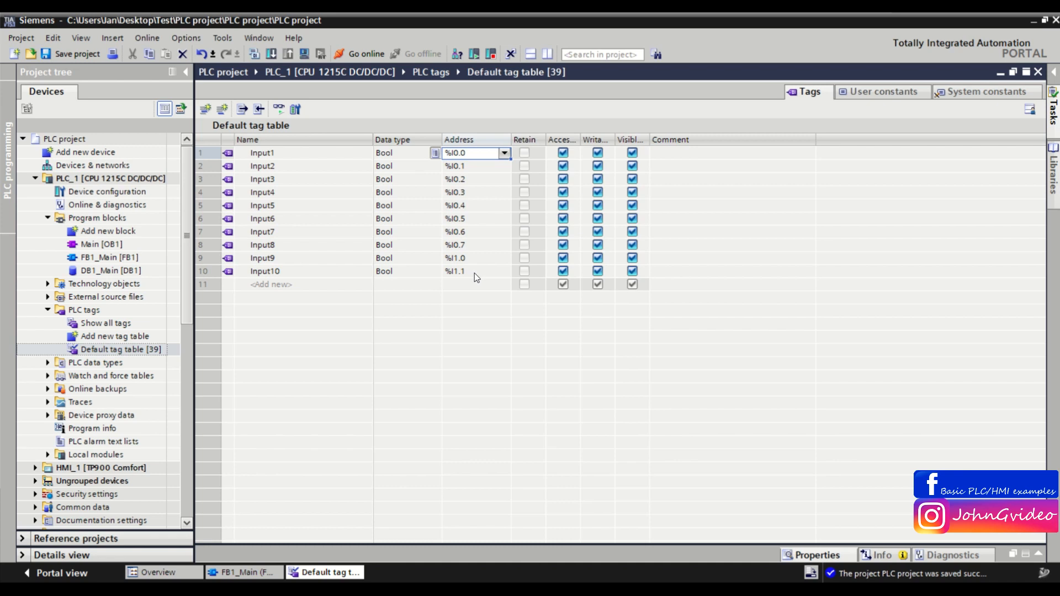
click(468, 272)
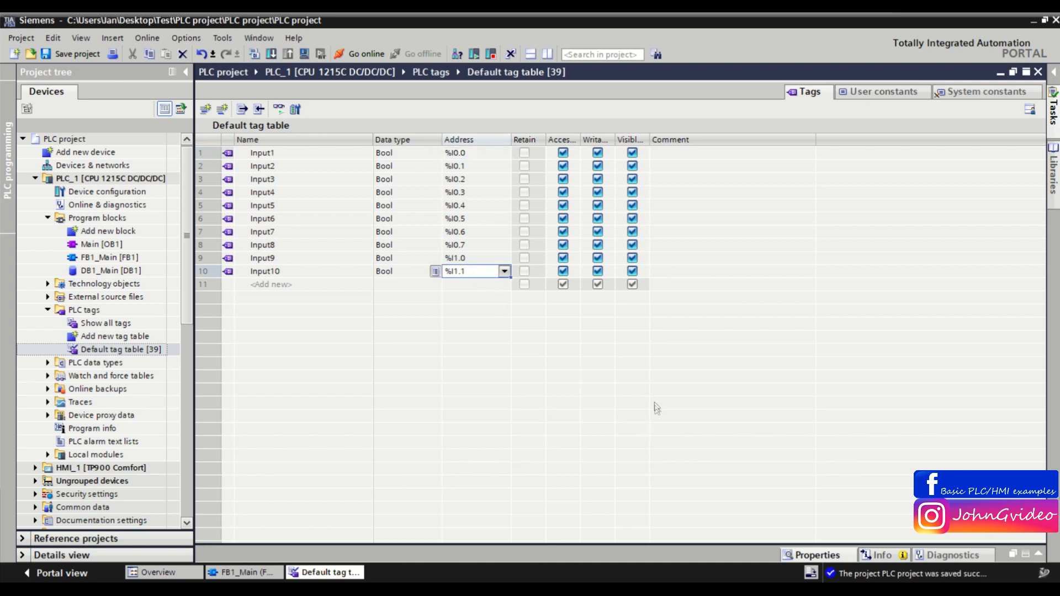
mouse_move(740, 333)
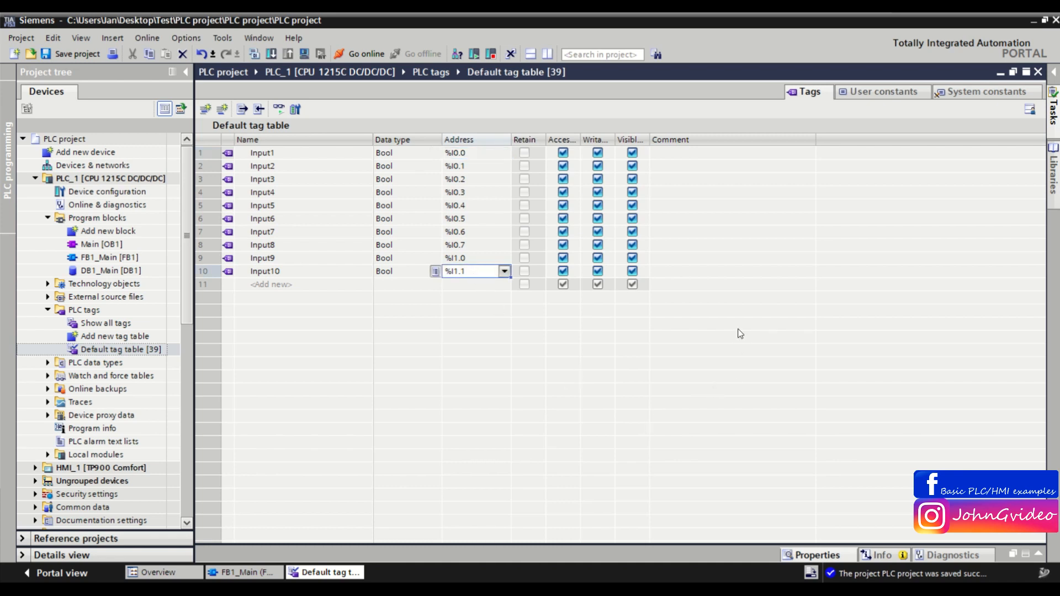